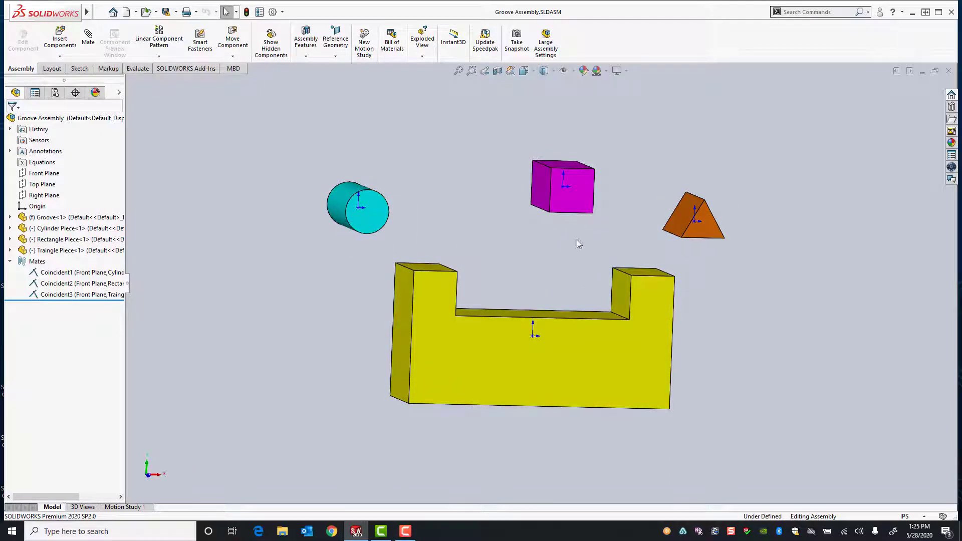
Start a new mate in the Groove Assembly so the advanced mate types can be reached.
{"action": "scroll", "scroll_direction": "up", "scroll_amount": 3}
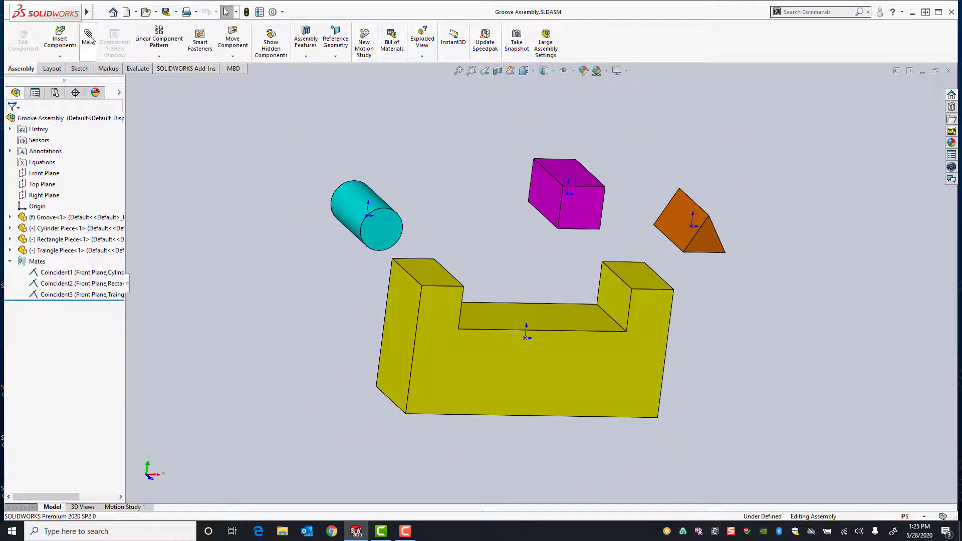
{"action": "left_click", "coordinate": [88, 40]}
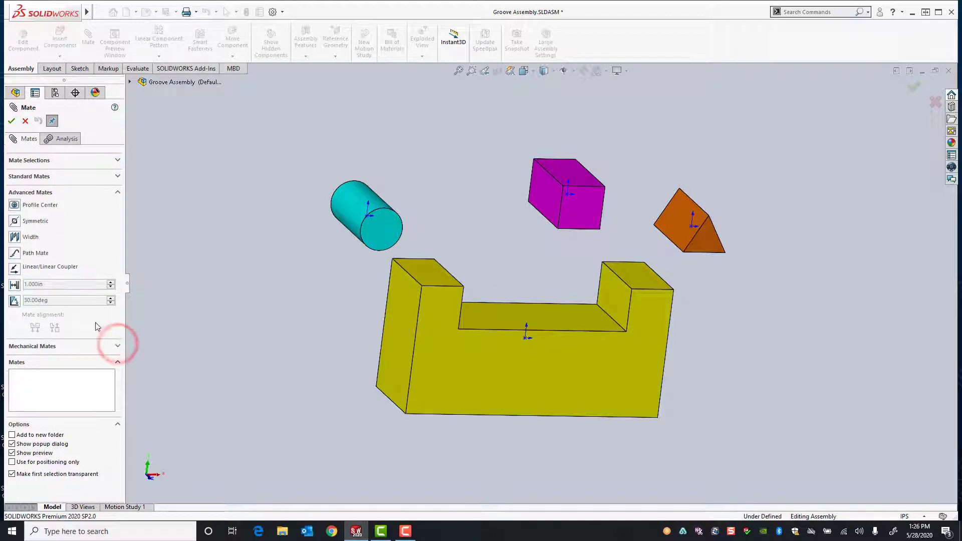
Add a Width mate between the slot's inner faces and the magenta block's side faces (Width1).
{"action": "left_click", "coordinate": [30, 236]}
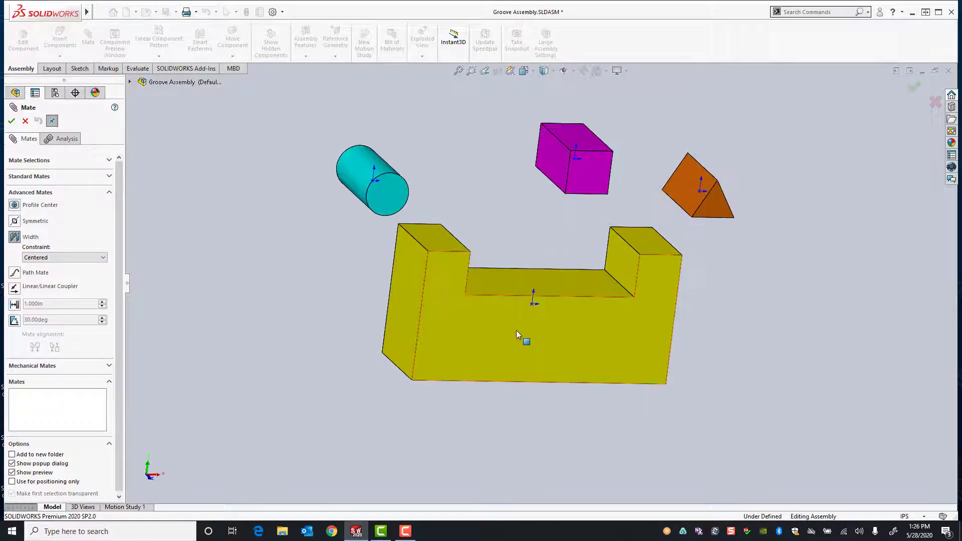
{"action": "left_click_drag", "start_coordinate": [517, 334], "coordinate": [451, 237]}
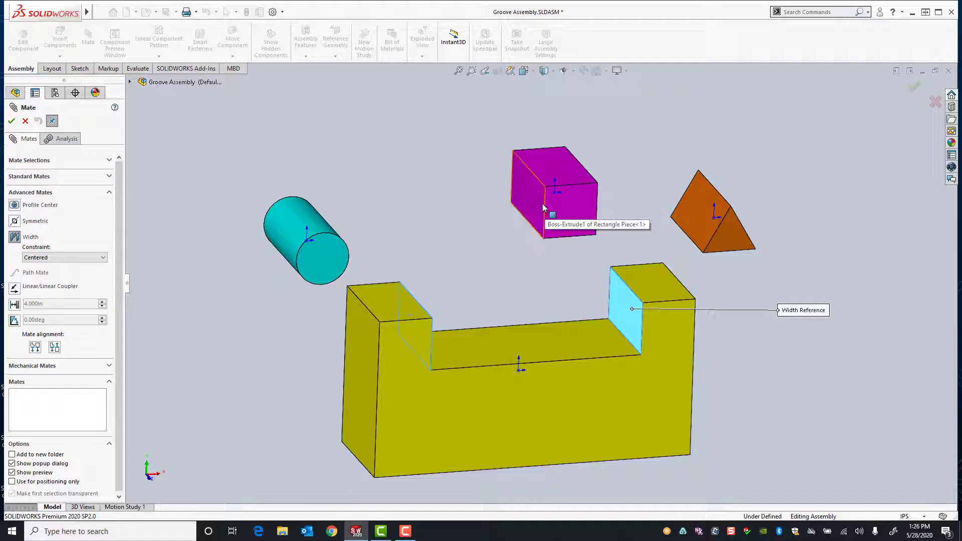
{"action": "left_click", "coordinate": [534, 188]}
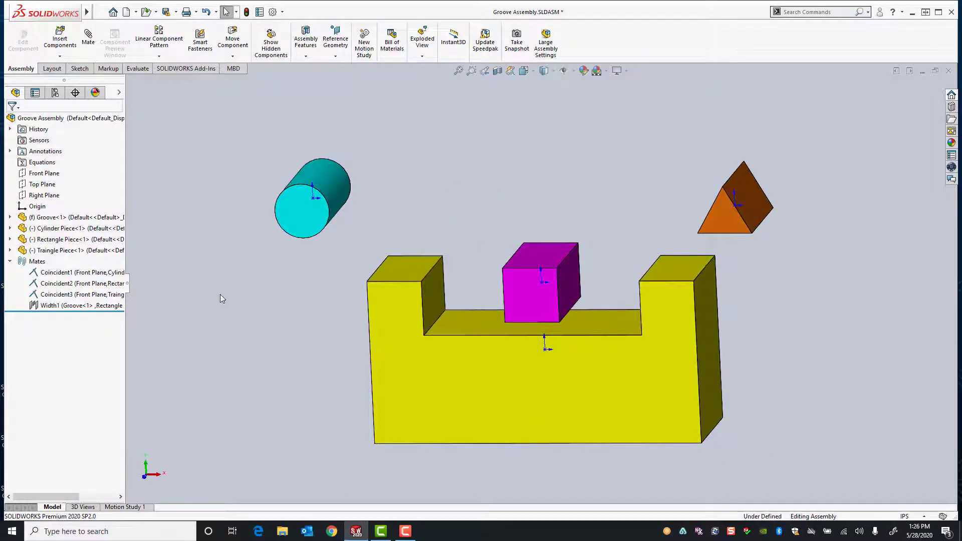
Edit Width1 and set its constraint to Free.
{"action": "right_click", "coordinate": [78, 305]}
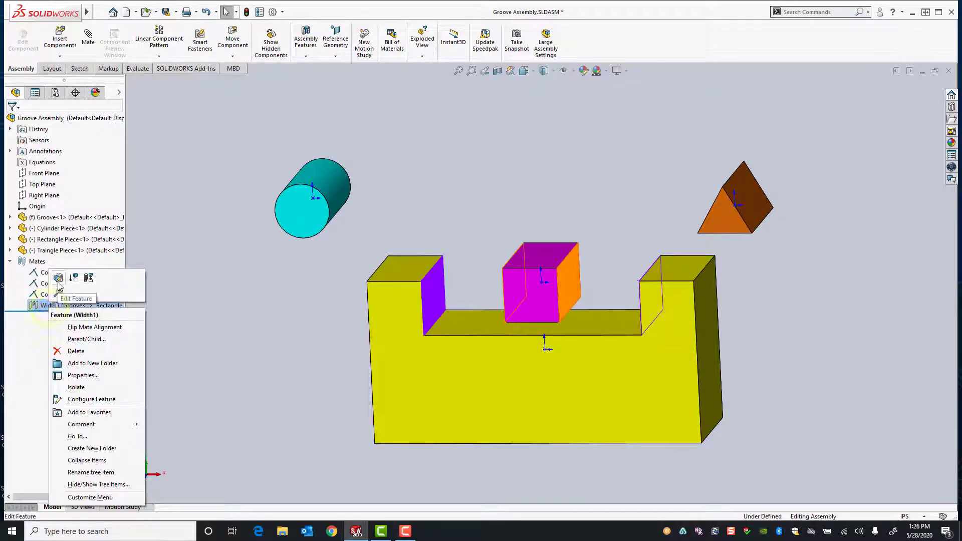
{"action": "left_click", "coordinate": [76, 298]}
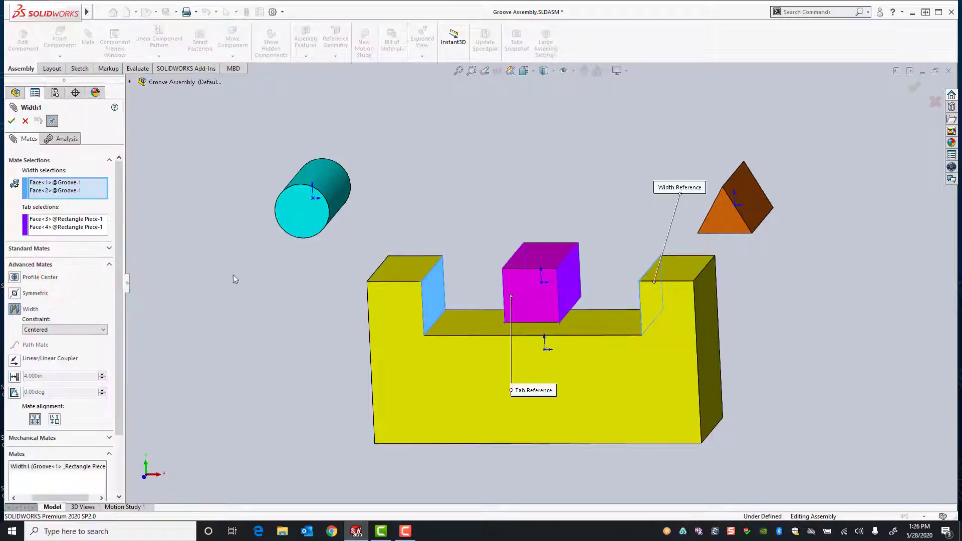
{"action": "left_click", "coordinate": [101, 330]}
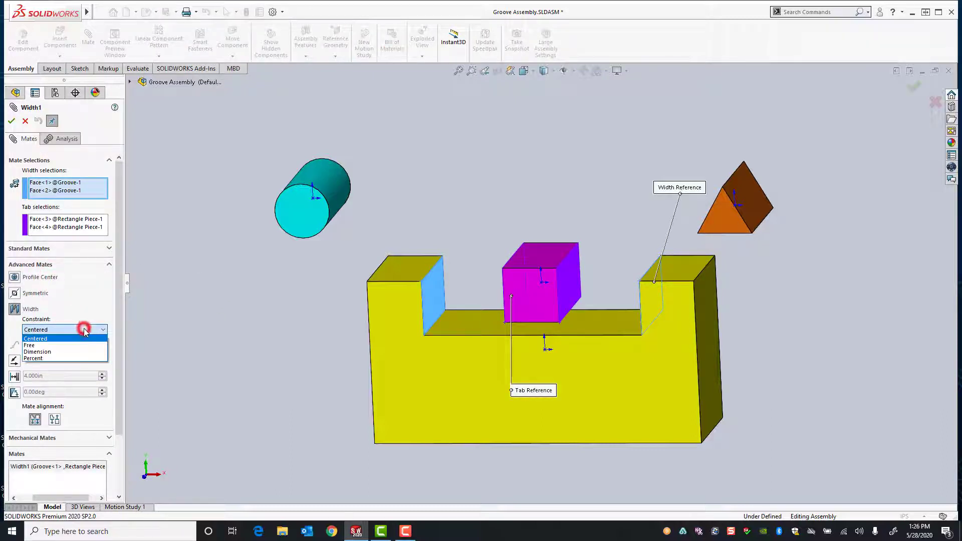
{"action": "left_click", "coordinate": [28, 346]}
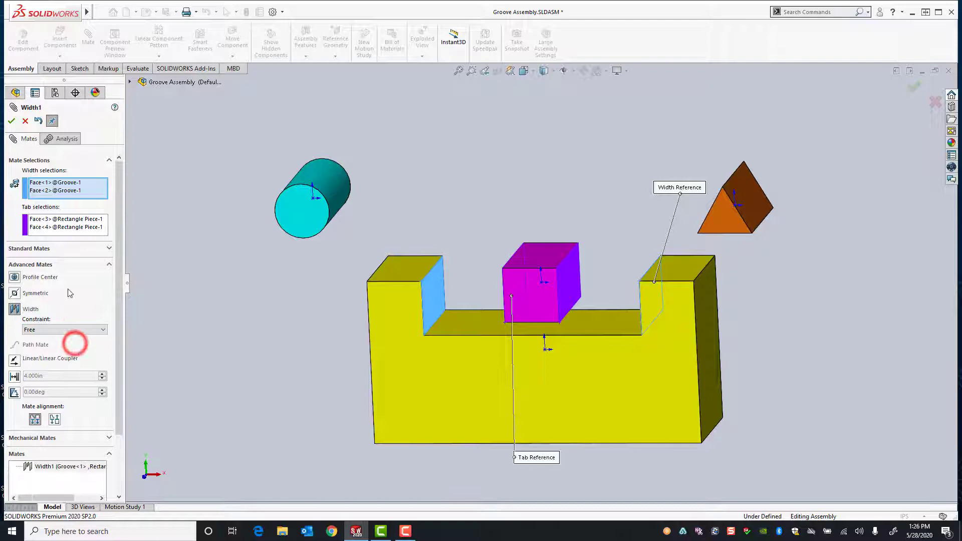
{"action": "left_click", "coordinate": [11, 120]}
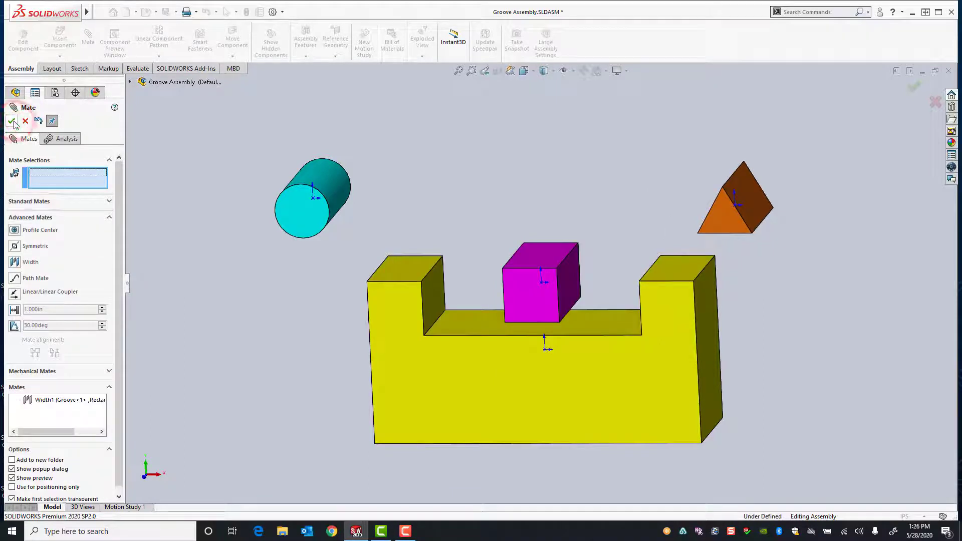
{"action": "left_click", "coordinate": [13, 121]}
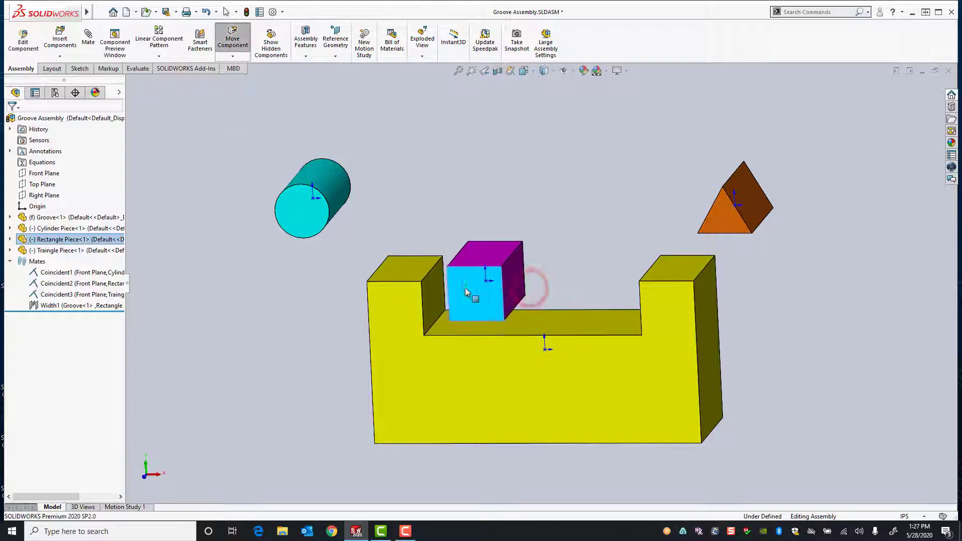
Drag the block back and forth between the slot walls to test that it slides freely.
{"action": "left_click_drag", "start_coordinate": [485, 282], "coordinate": [442, 289]}
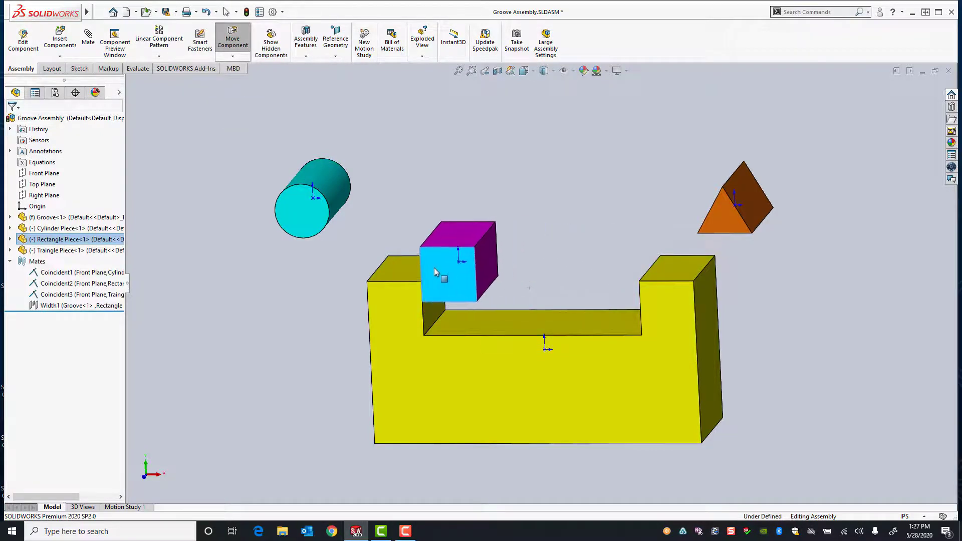
{"action": "left_click_drag", "start_coordinate": [445, 263], "coordinate": [614, 277]}
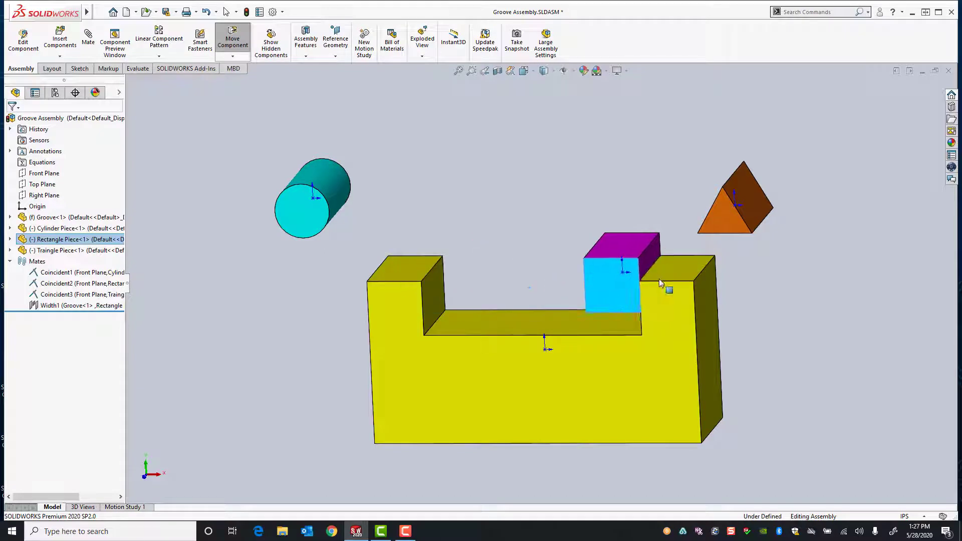
{"action": "left_click_drag", "start_coordinate": [613, 276], "coordinate": [448, 276]}
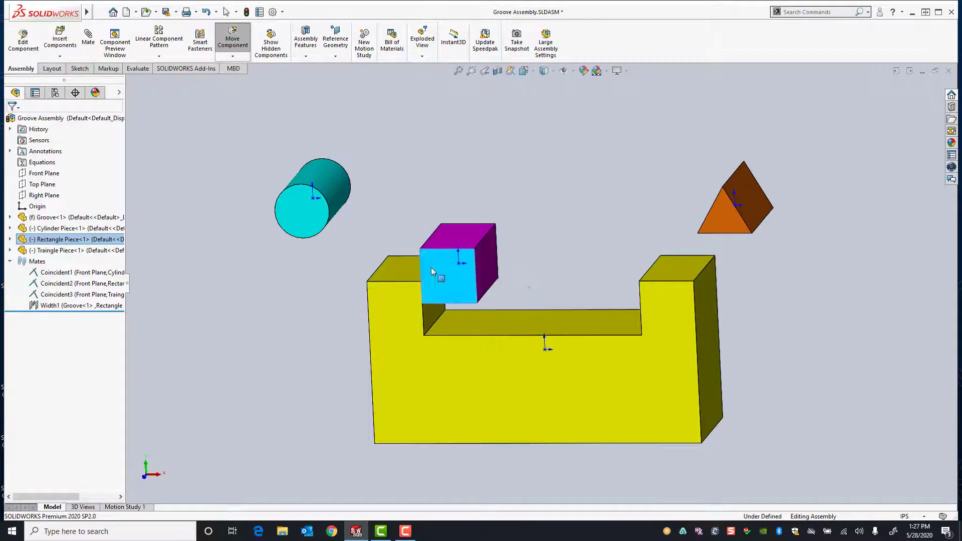
{"action": "left_click_drag", "start_coordinate": [457, 267], "coordinate": [549, 292]}
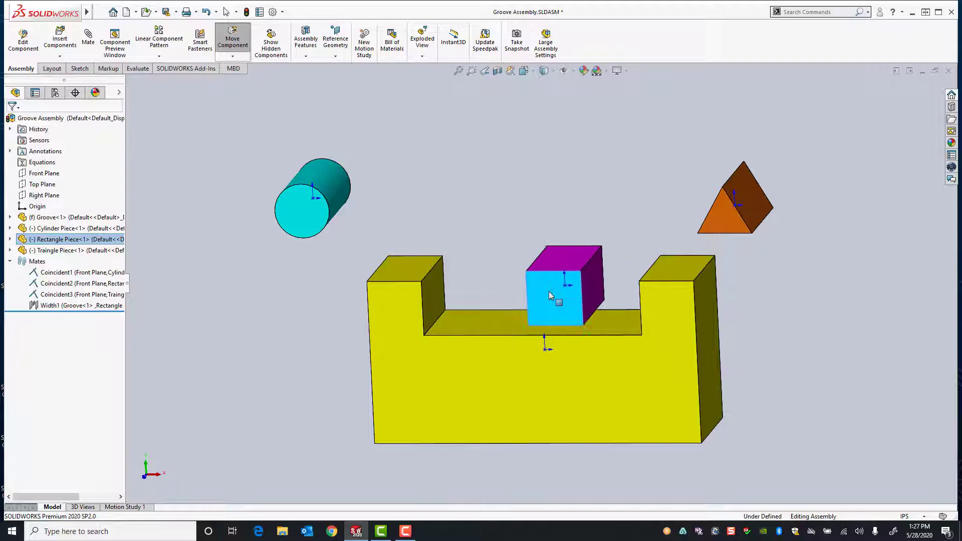
{"action": "left_click_drag", "start_coordinate": [549, 294], "coordinate": [611, 283]}
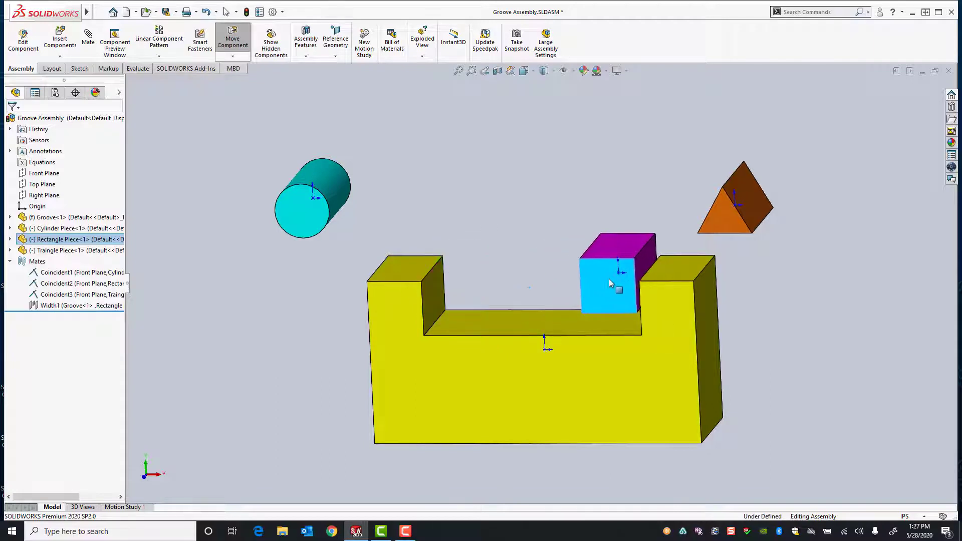
{"action": "left_click_drag", "start_coordinate": [610, 282], "coordinate": [457, 289]}
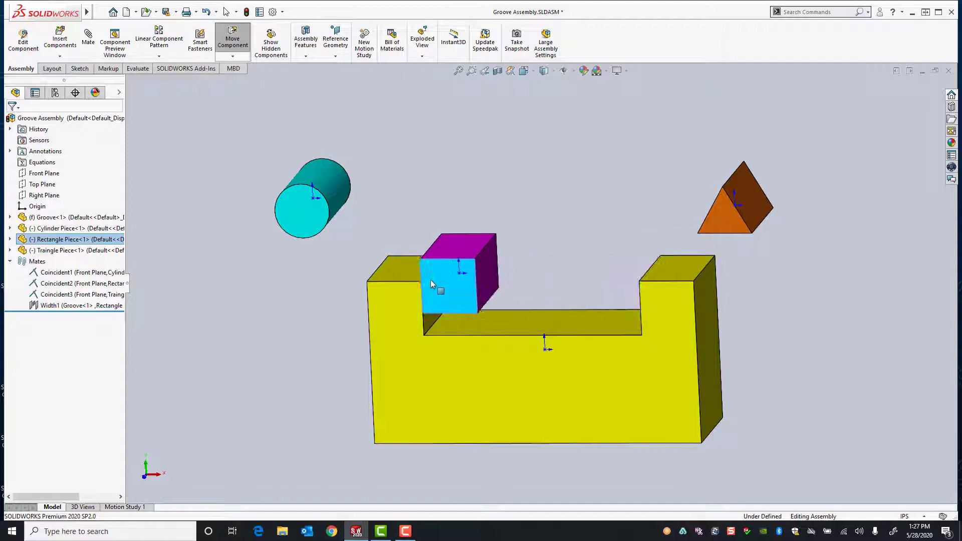
{"action": "left_click_drag", "start_coordinate": [438, 282], "coordinate": [485, 273]}
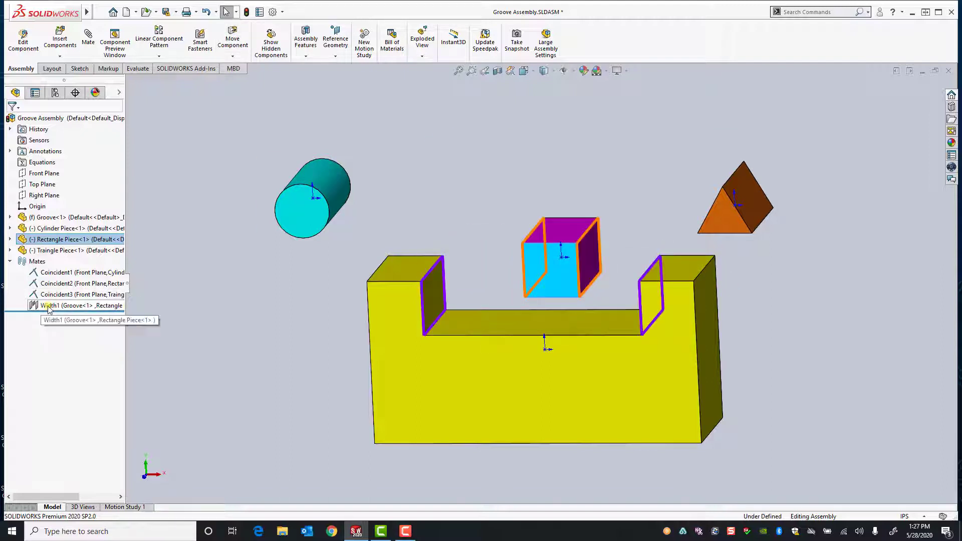
Edit Width1 to a Percent constraint of 30% and confirm, closing the mate editor.
{"action": "double_click", "coordinate": [80, 305]}
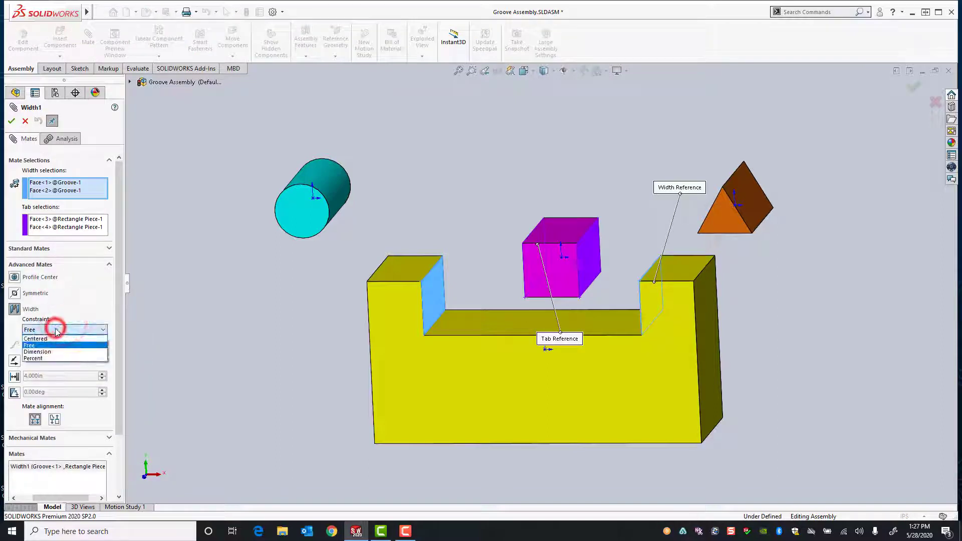
{"action": "left_click", "coordinate": [39, 352]}
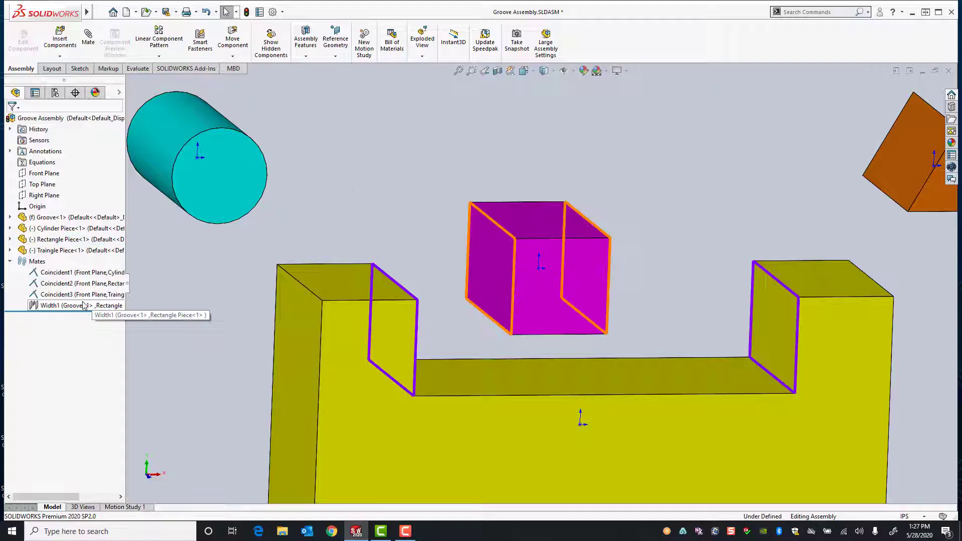
{"action": "double_click", "coordinate": [69, 305]}
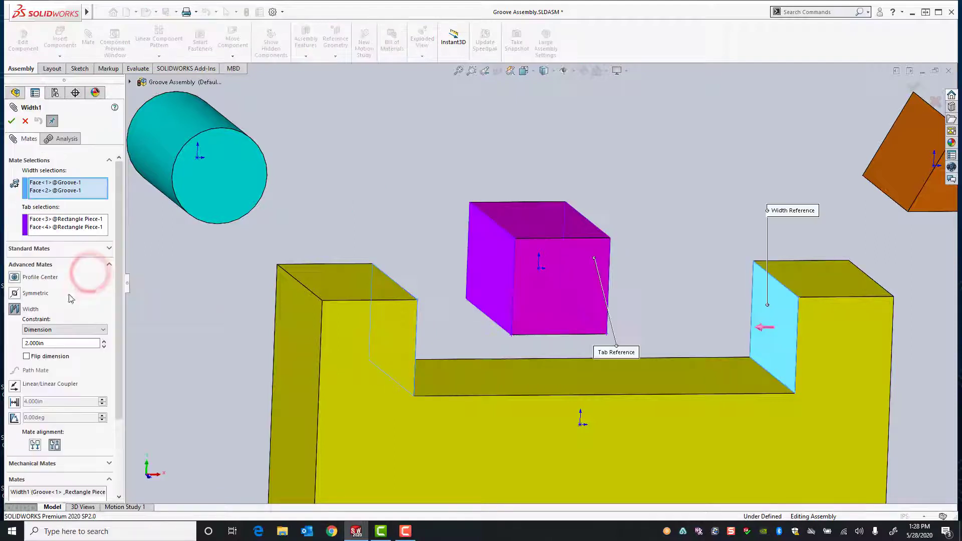
{"action": "left_click", "coordinate": [61, 329]}
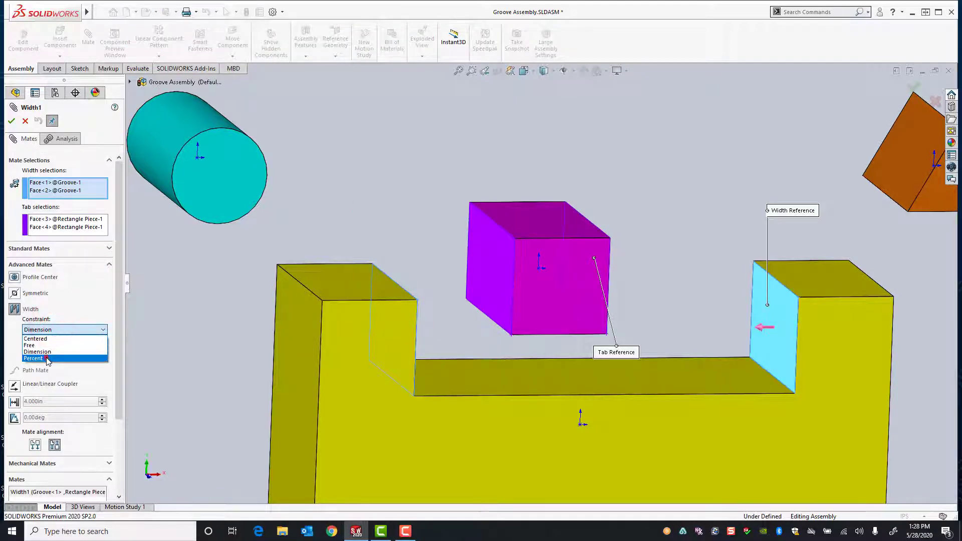
{"action": "left_click", "coordinate": [34, 357]}
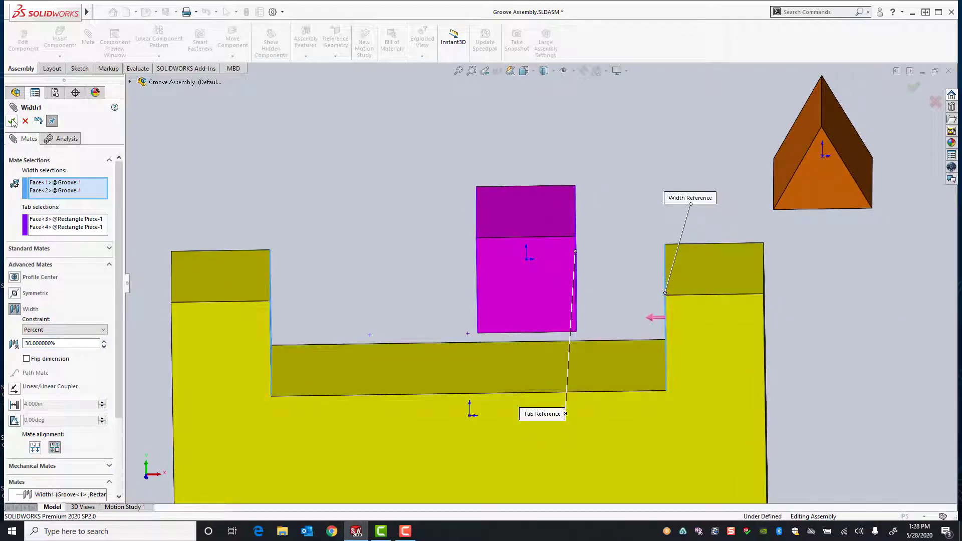
{"action": "left_click", "coordinate": [11, 121]}
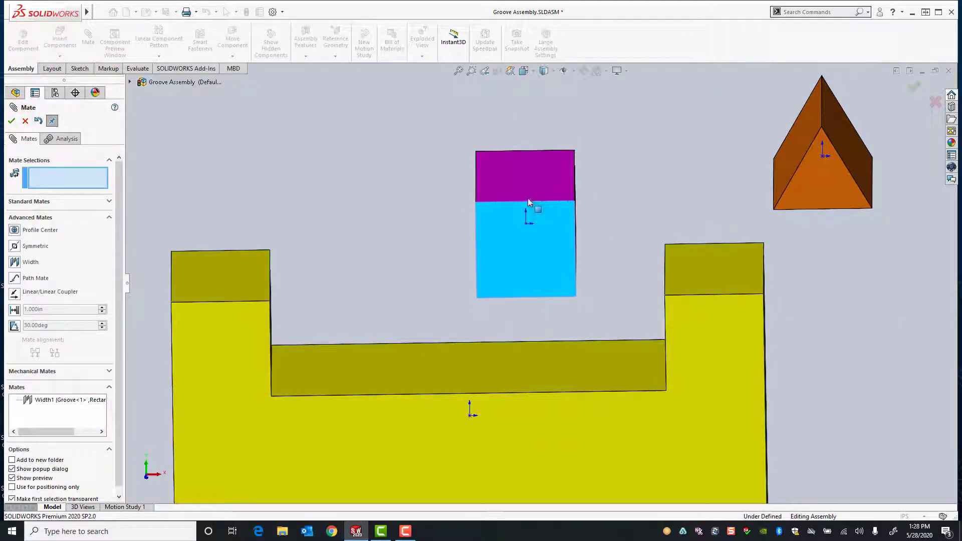
{"action": "left_click", "coordinate": [11, 121]}
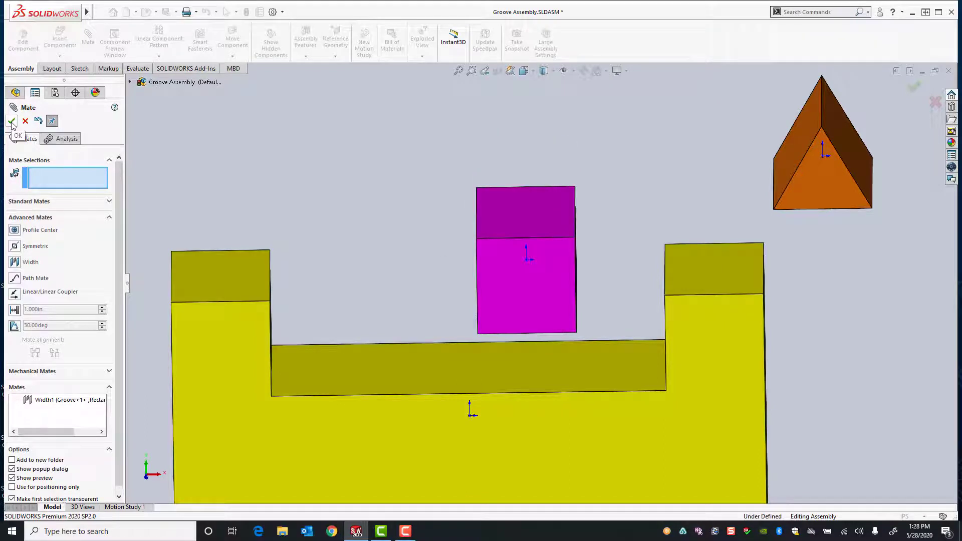
{"action": "left_click", "coordinate": [12, 121]}
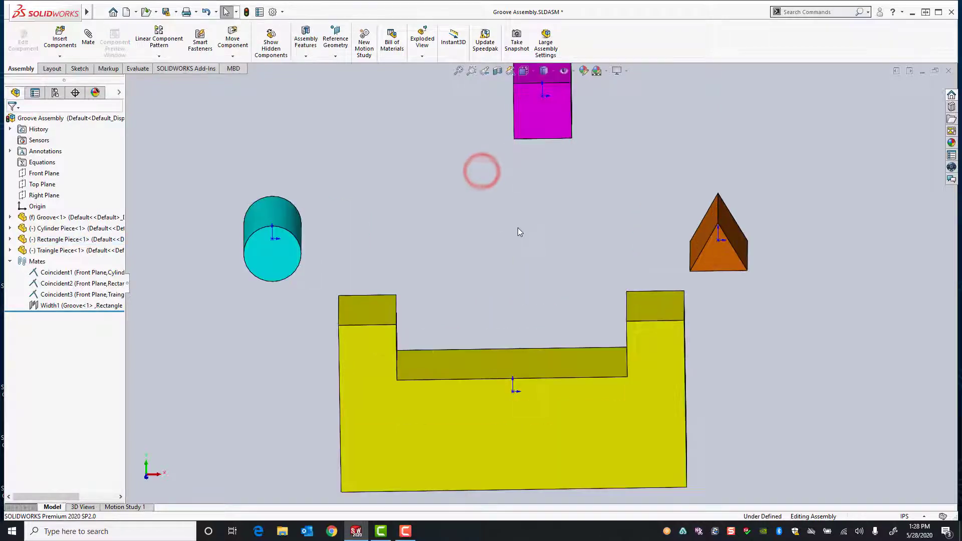
Add Width2 mating the cylinder between the groove's slot walls.
{"action": "left_click_drag", "start_coordinate": [482, 171], "coordinate": [478, 199]}
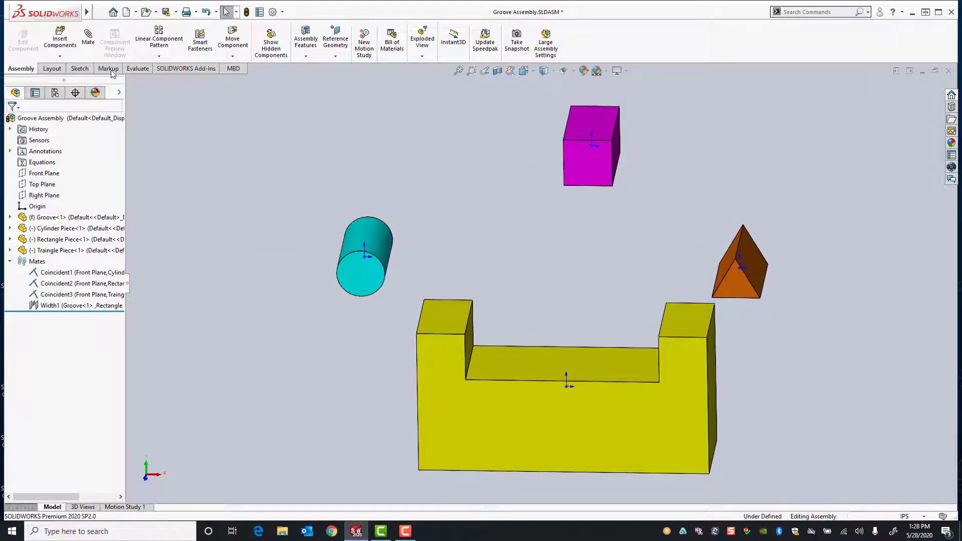
{"action": "left_click", "coordinate": [87, 39]}
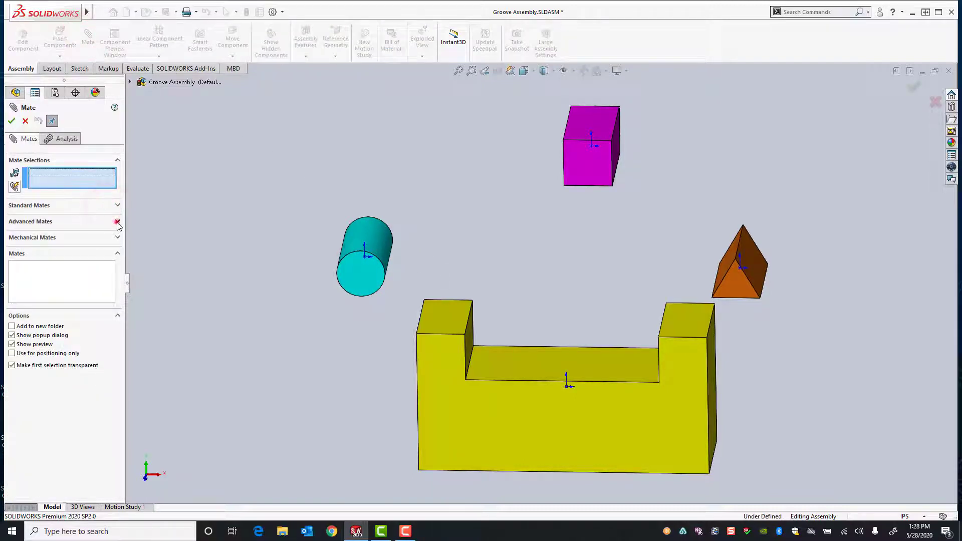
{"action": "left_click", "coordinate": [30, 220]}
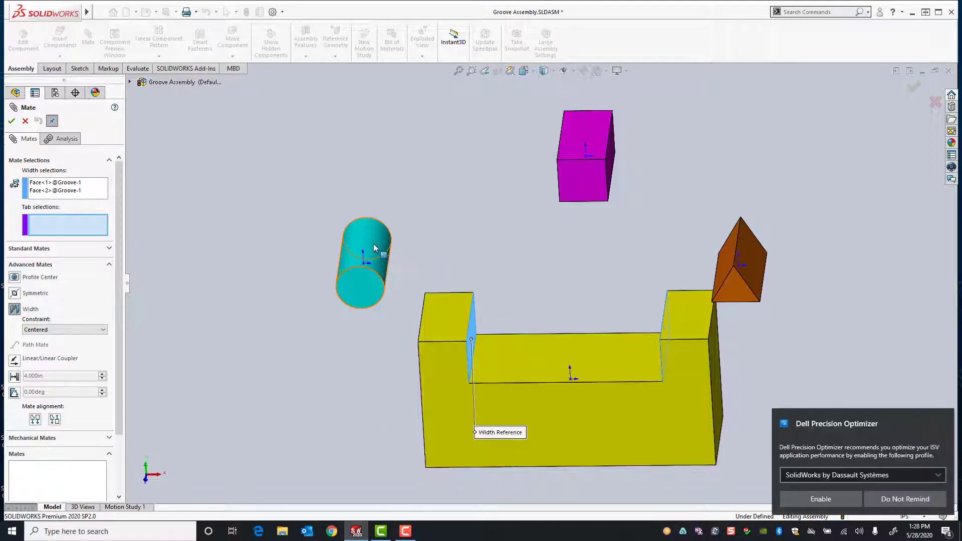
{"action": "mouse_move", "coordinate": [373, 248]}
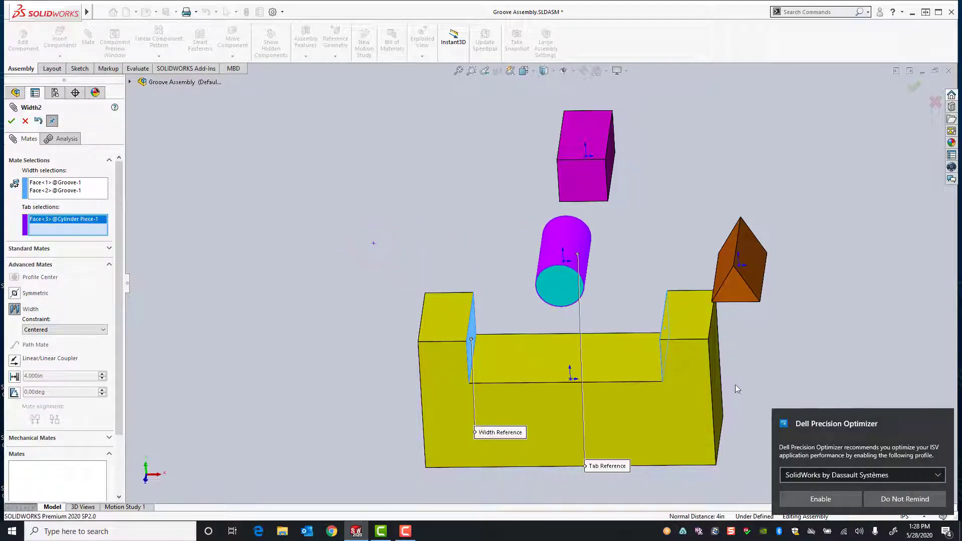
{"action": "mouse_move", "coordinate": [25, 121]}
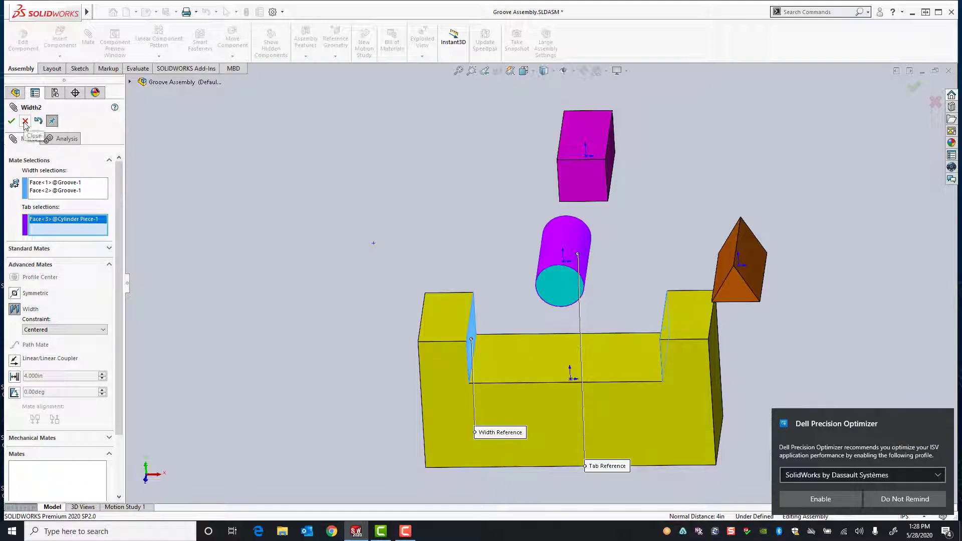
{"action": "left_click", "coordinate": [11, 122]}
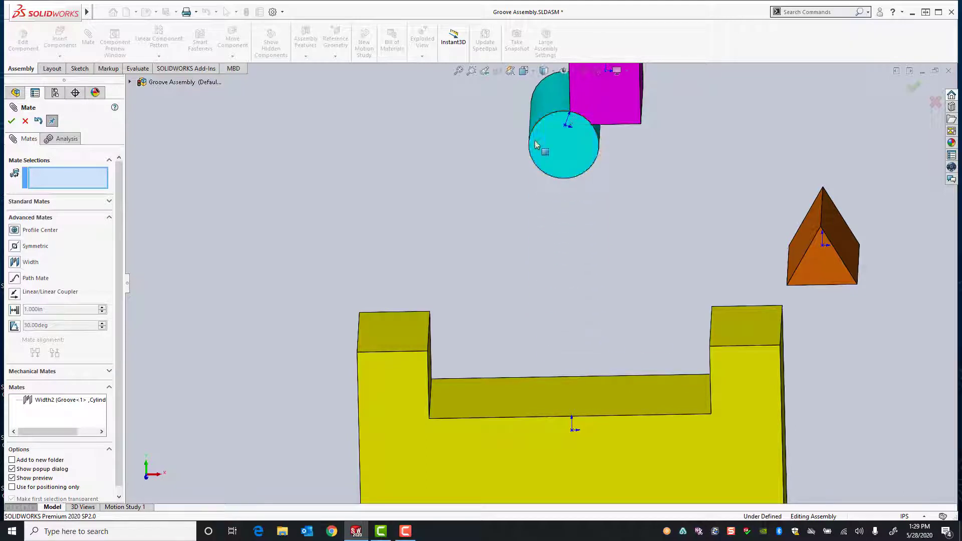
{"action": "left_click", "coordinate": [11, 122]}
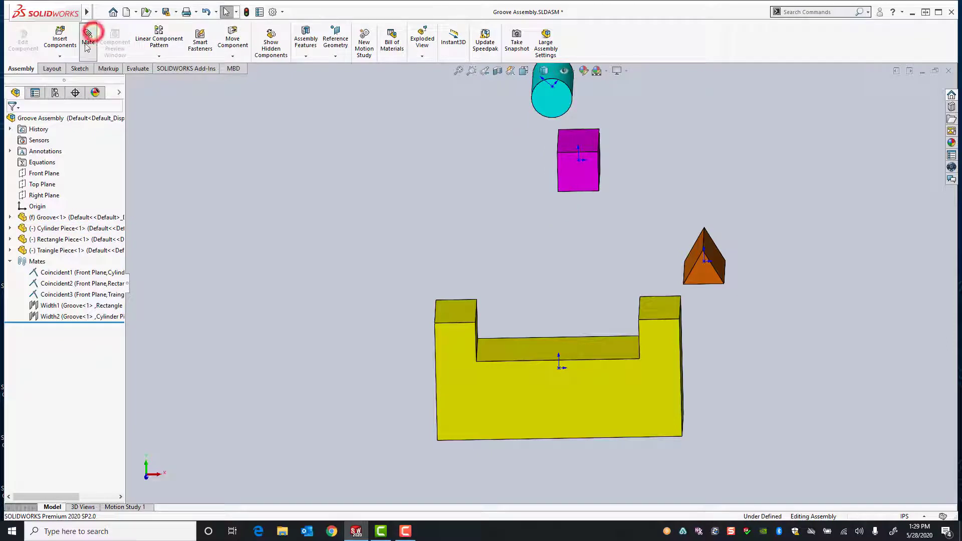
Add Width3 mating the triangular prism between the groove's slot walls.
{"action": "left_click", "coordinate": [87, 40]}
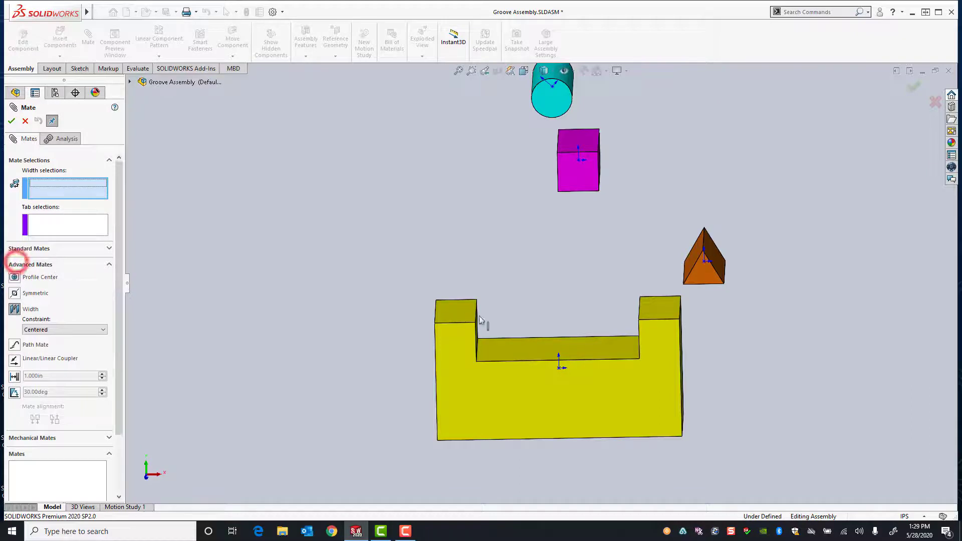
{"action": "left_click", "coordinate": [488, 332]}
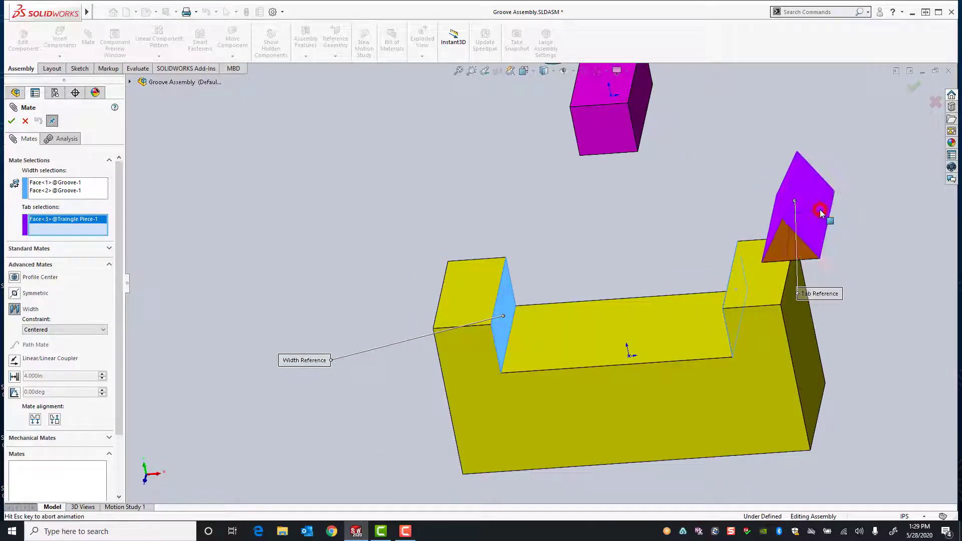
{"action": "left_click", "coordinate": [11, 120]}
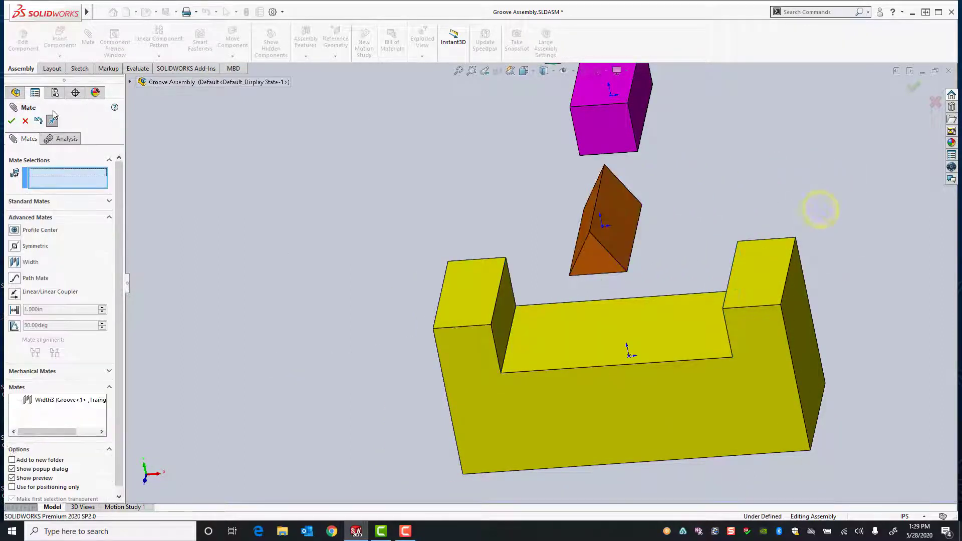
{"action": "left_click", "coordinate": [11, 120]}
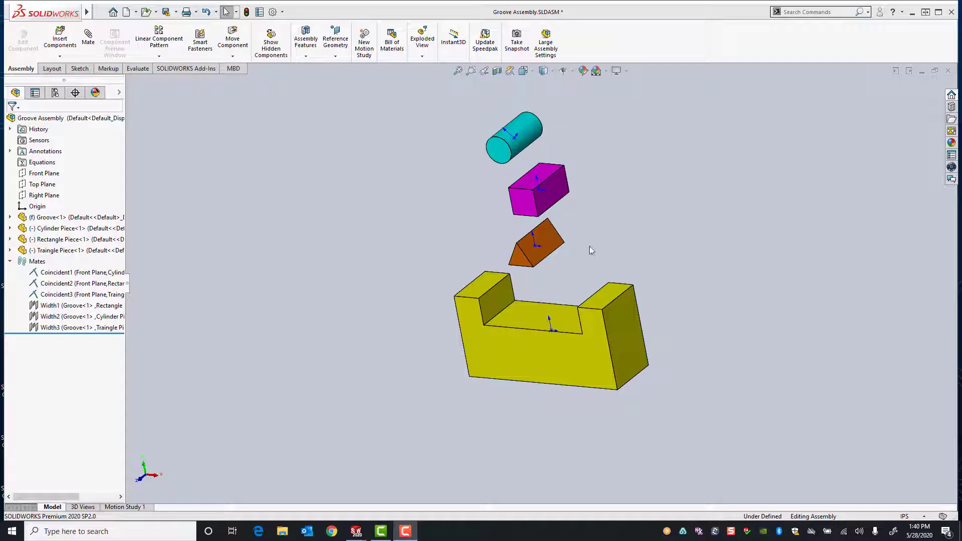
{"action": "mouse_move", "coordinate": [384, 241]}
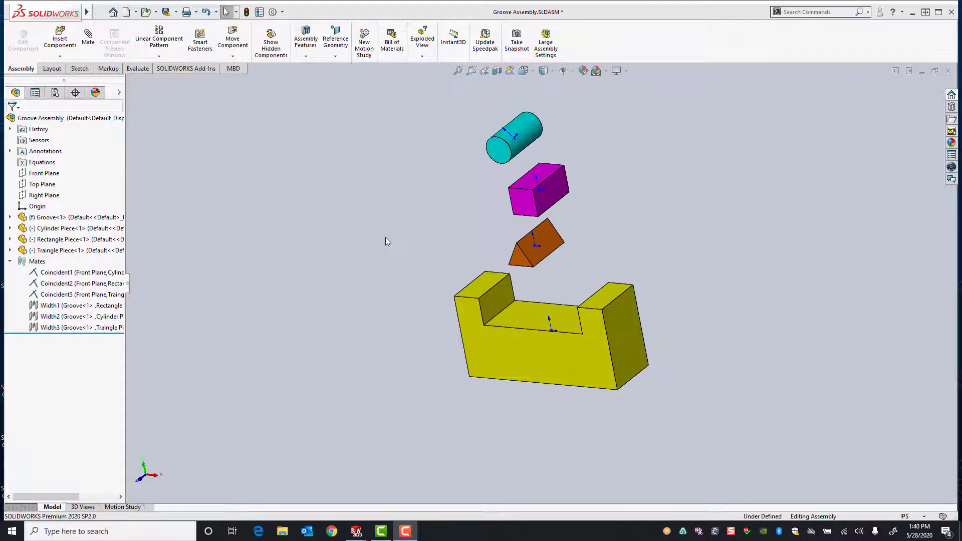
Insert the Boom Knuckle Kit into ASM BOOM 14 near the boom's mounting plate.
{"action": "left_click", "coordinate": [406, 235]}
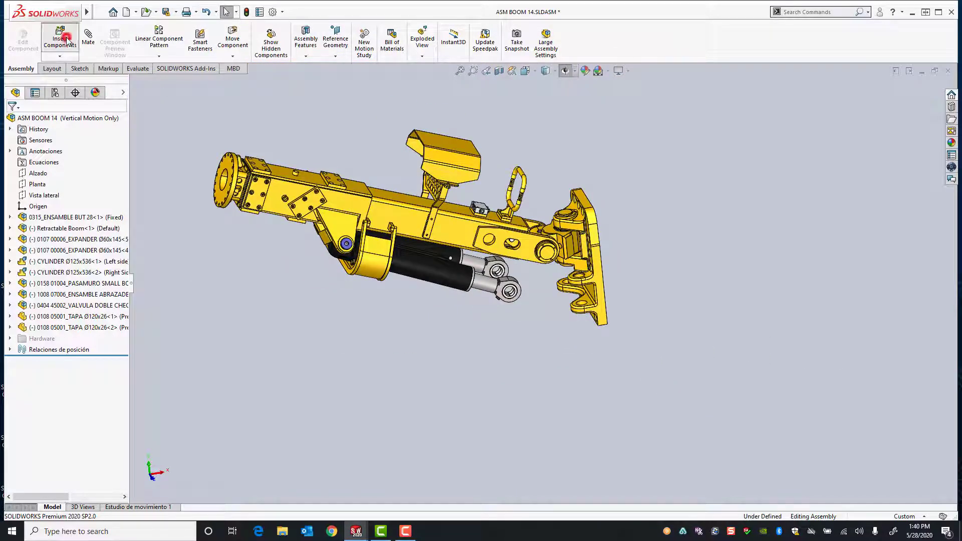
{"action": "left_click", "coordinate": [59, 39]}
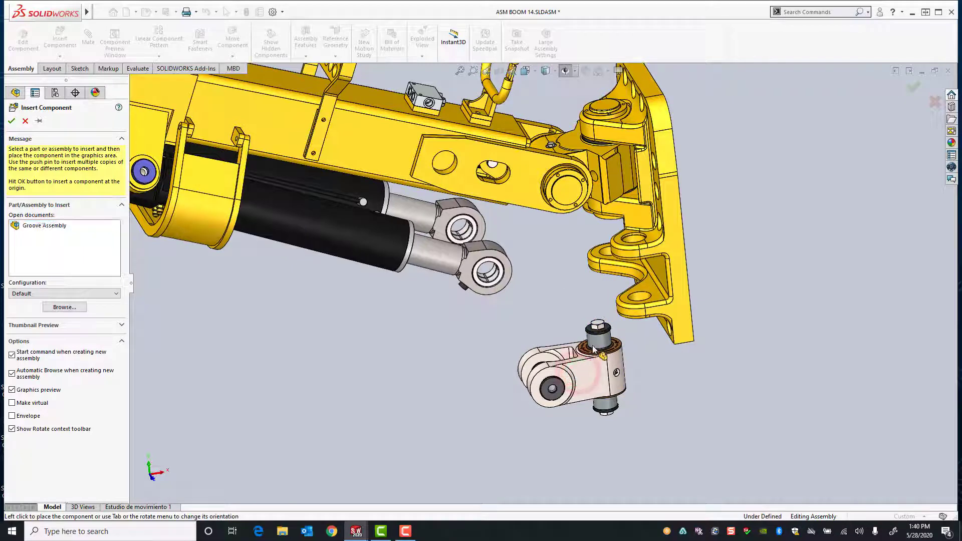
{"action": "left_click", "coordinate": [25, 121]}
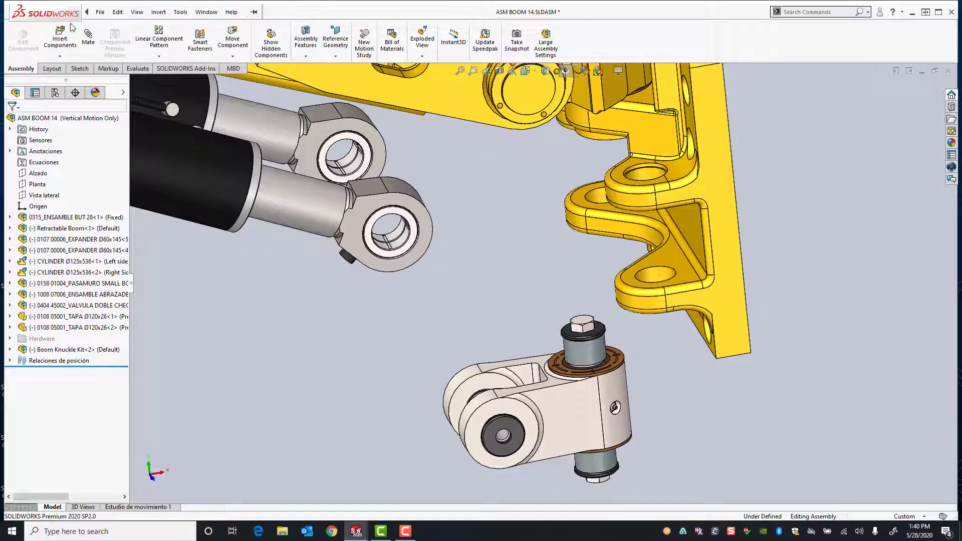
{"action": "left_click", "coordinate": [619, 385]}
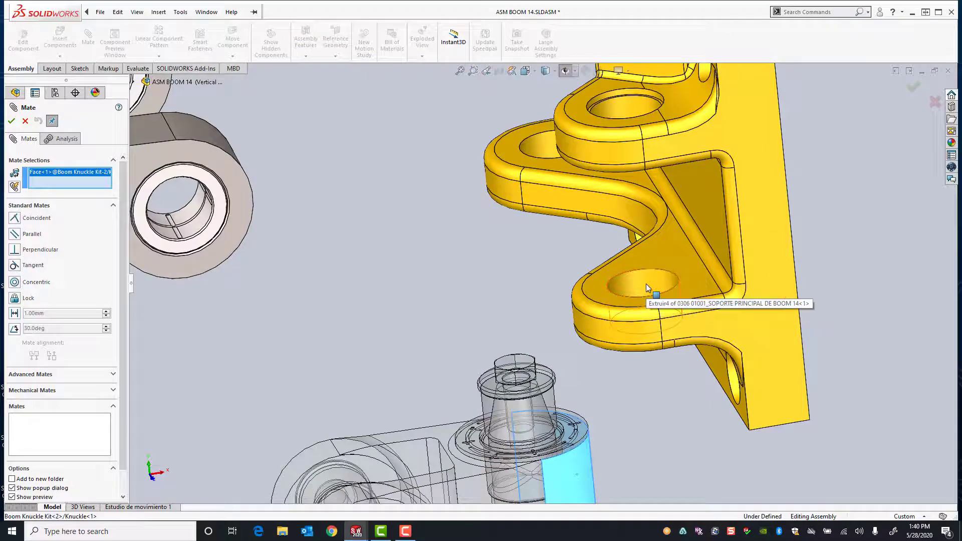
{"action": "left_click", "coordinate": [641, 286]}
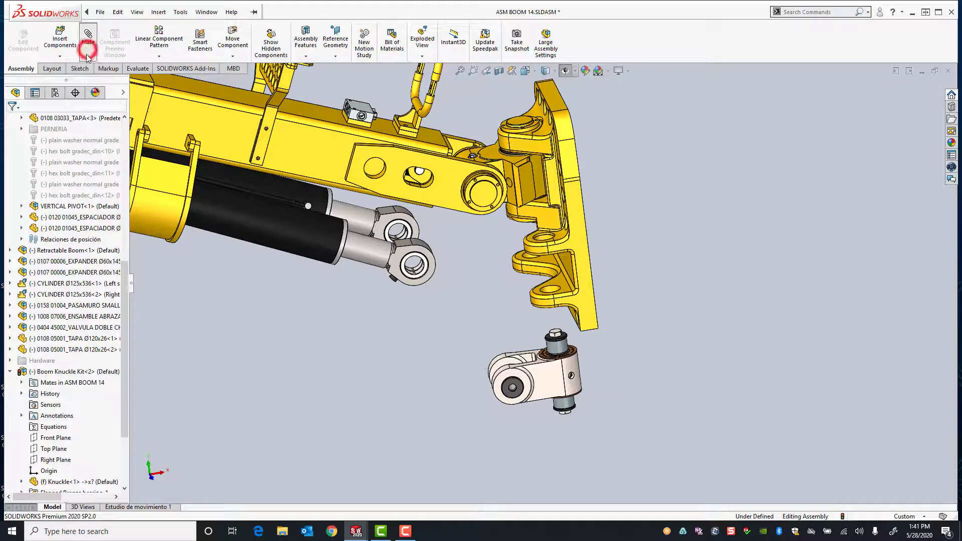
Width-mate the knuckle between the mounting plate's lug faces so it seats in the bracket.
{"action": "left_click", "coordinate": [87, 40]}
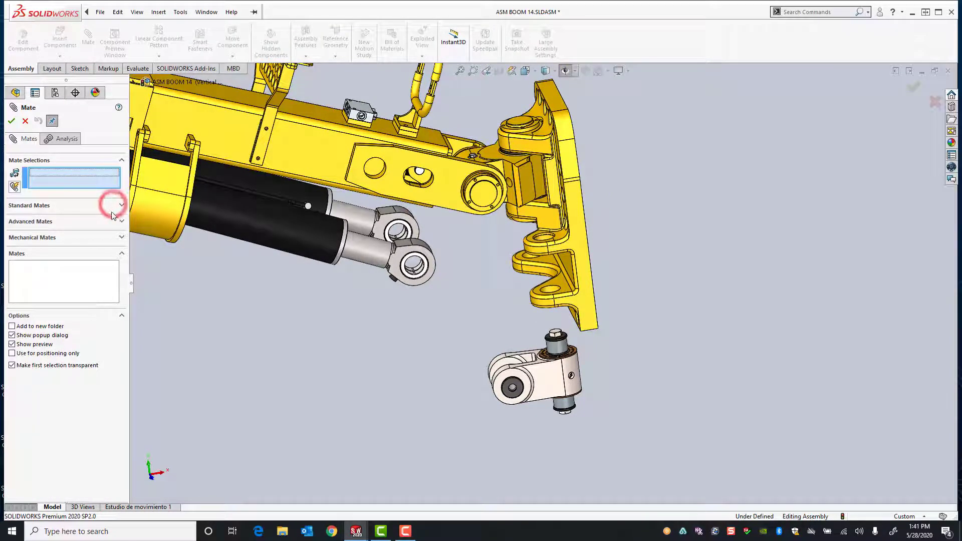
{"action": "left_click", "coordinate": [113, 221]}
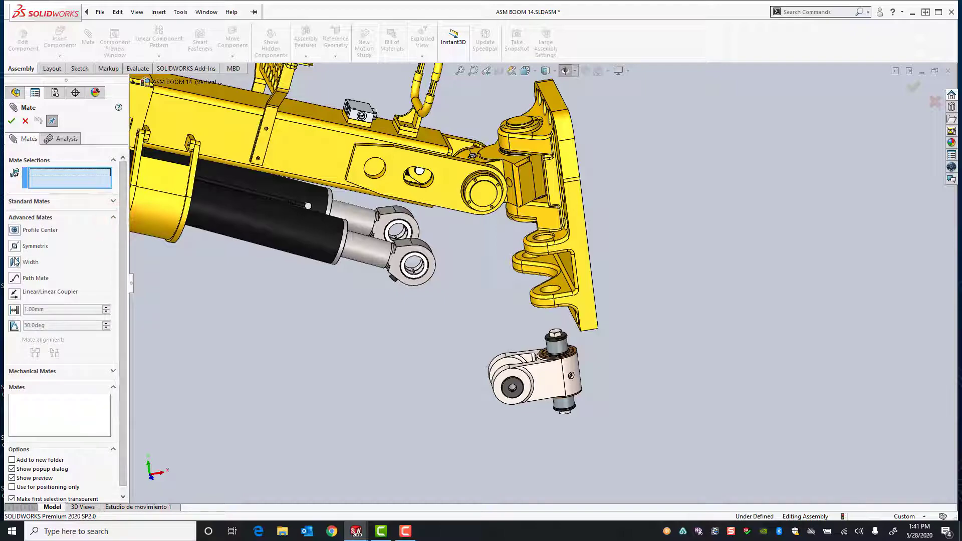
{"action": "left_click", "coordinate": [30, 262]}
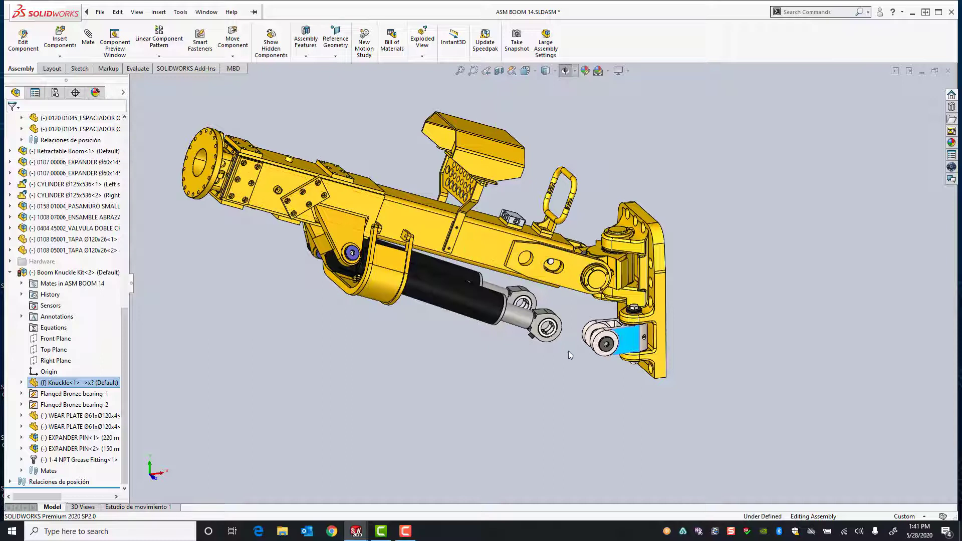
{"action": "left_click", "coordinate": [570, 357]}
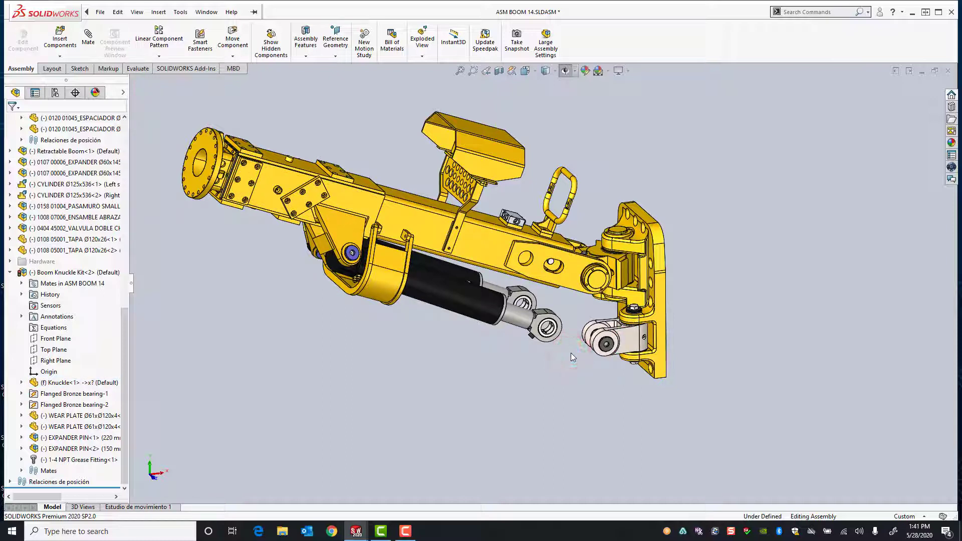